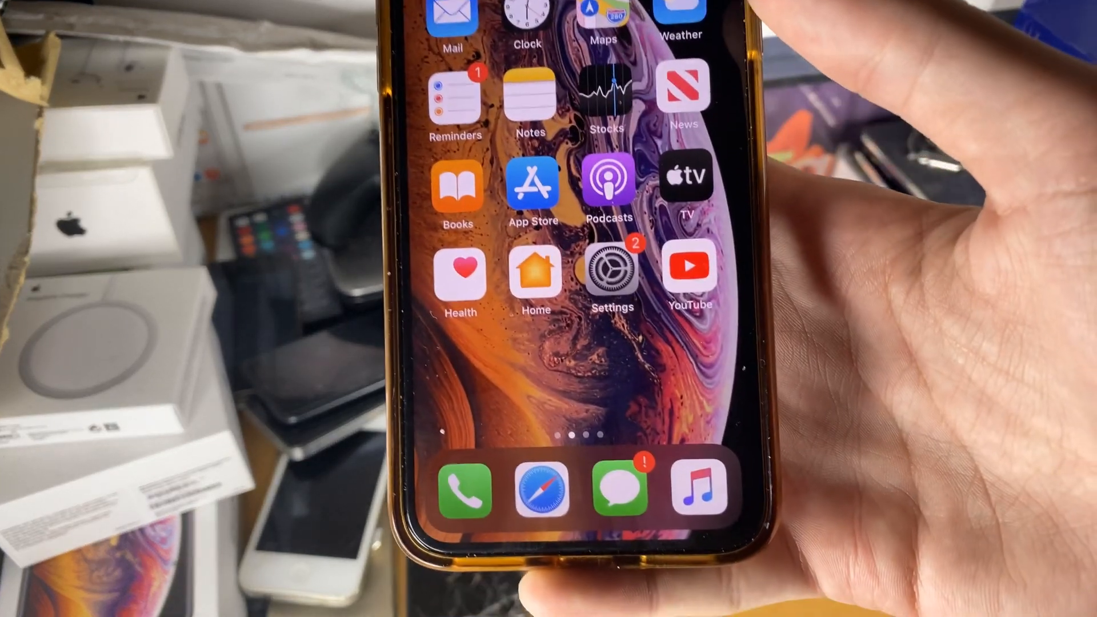
- Launch Settings and reach the Apple ID account page with iCloud, Find My and linked devices
click(609, 273)
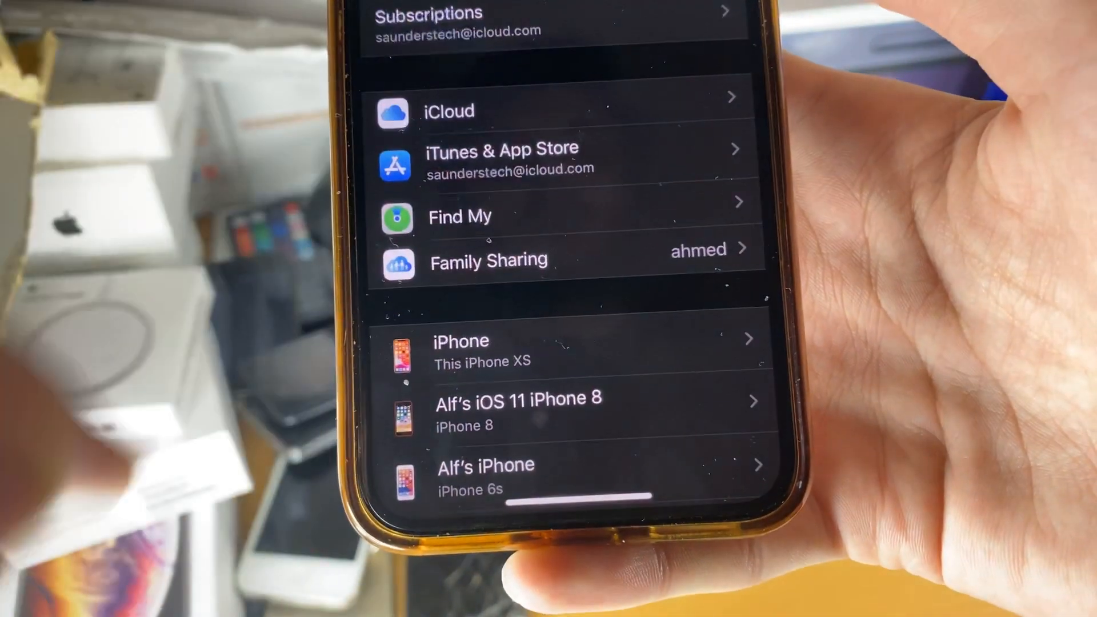
- Show the iCloud page with 1.9 TB of 2 TB used and the apps using iCloud
scroll(down, 3)
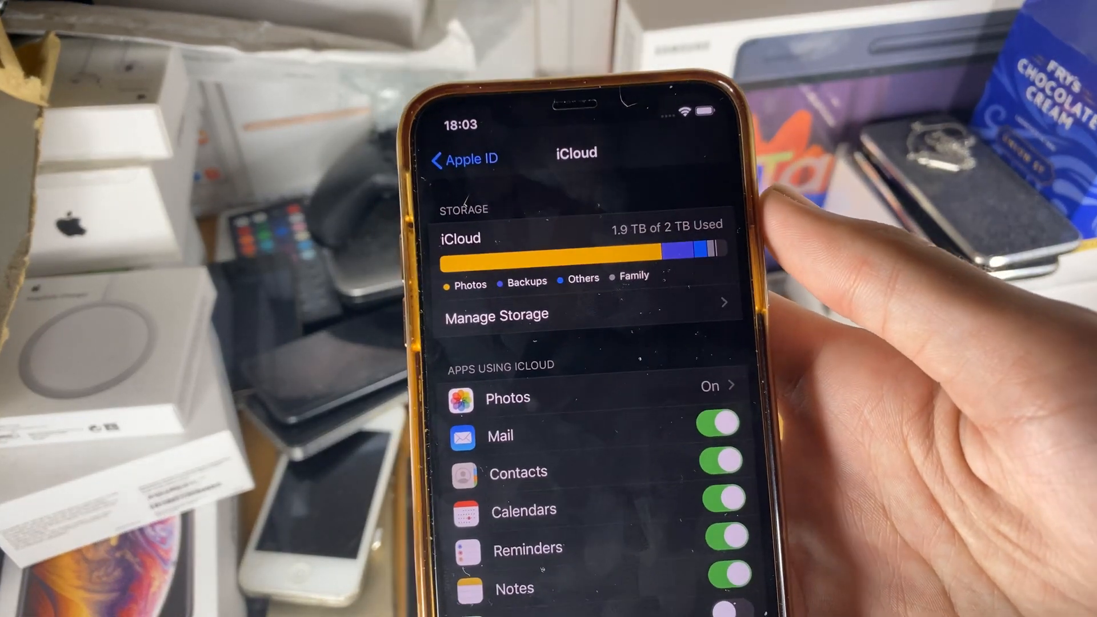
- Verify iCloud Backup is On, then view the storage breakdown with Photos near 1.6 TB
scroll(down, 3)
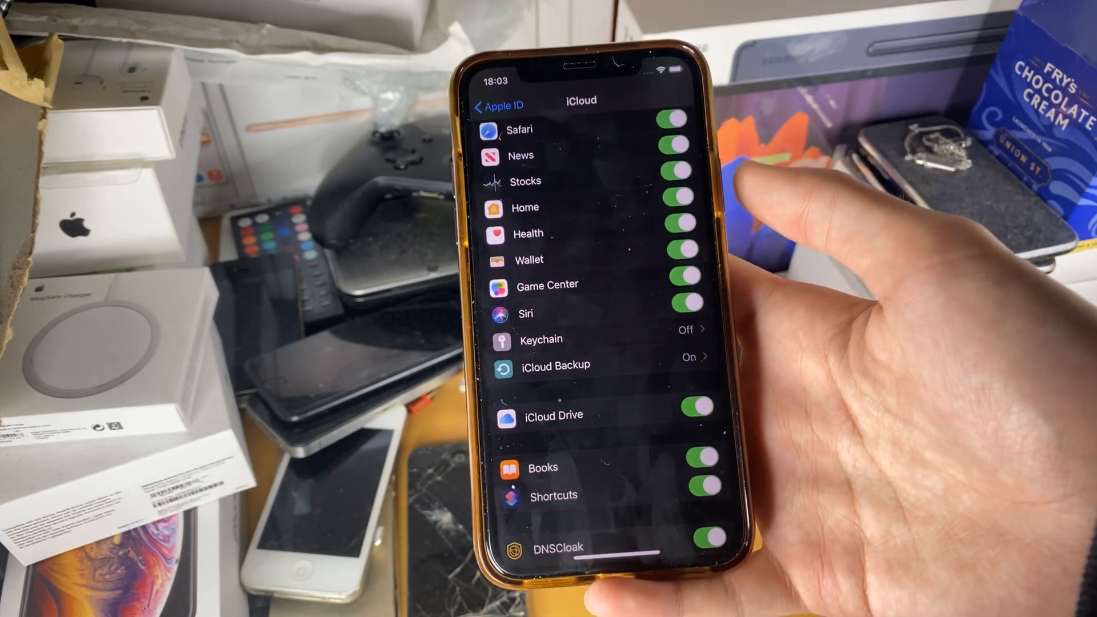
scroll(up, 3)
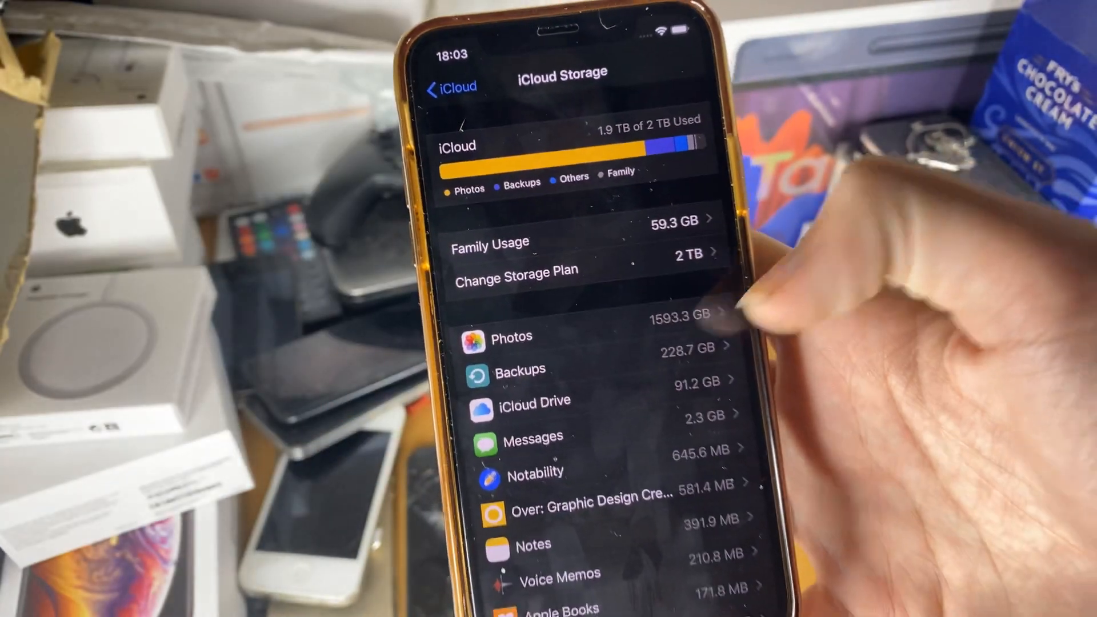
- Return from iCloud Storage to the iCloud page listing the syncing apps
click(450, 86)
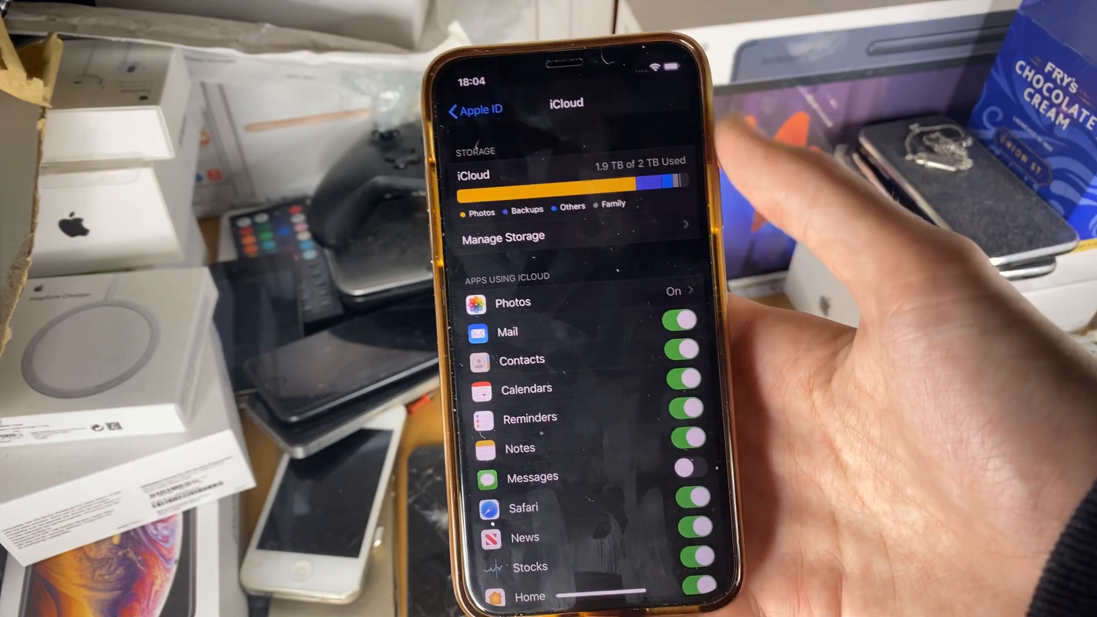
scroll(down, 3)
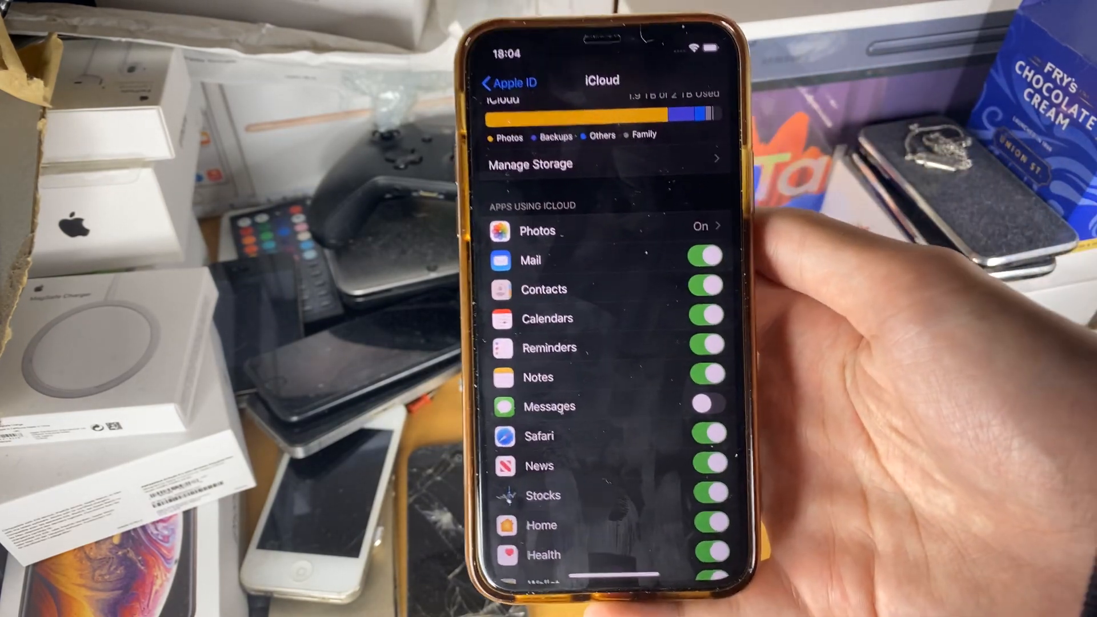
scroll(down, 3)
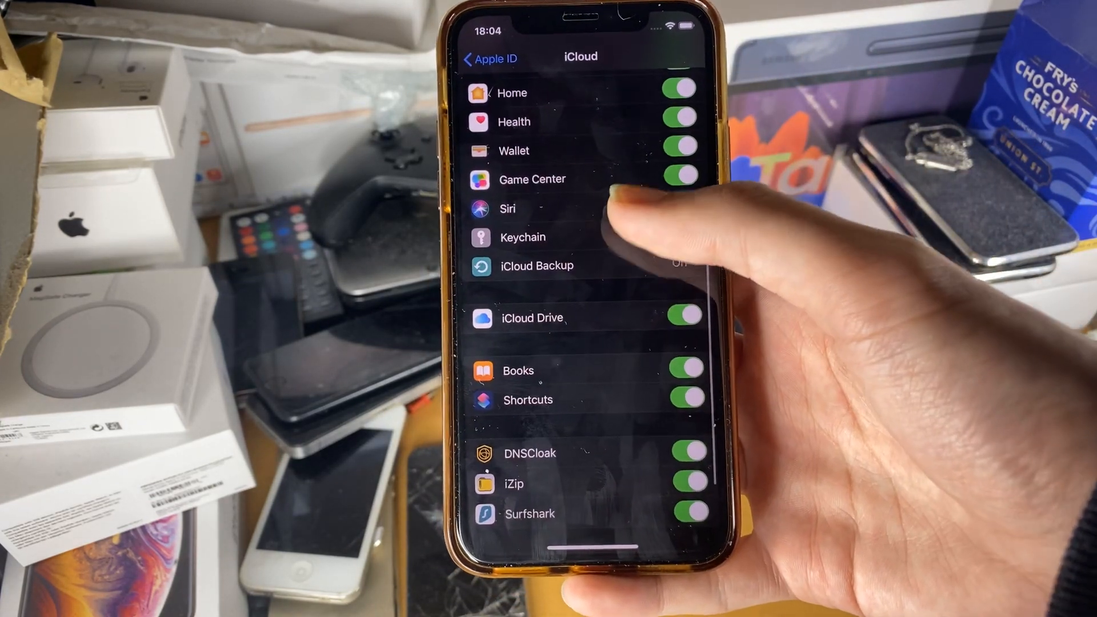